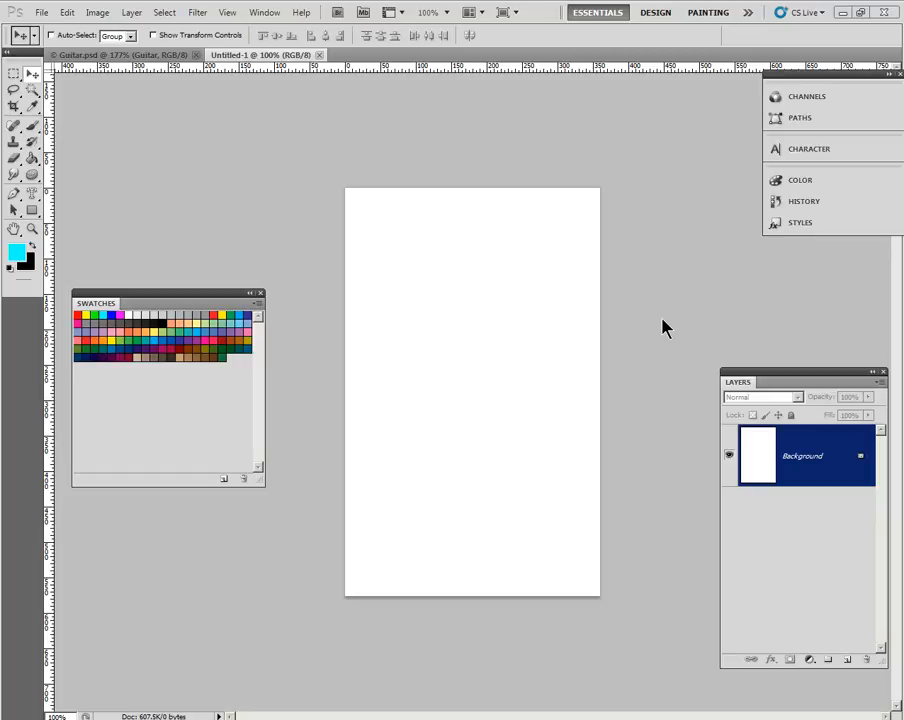
pyautogui.moveTo(480, 366)
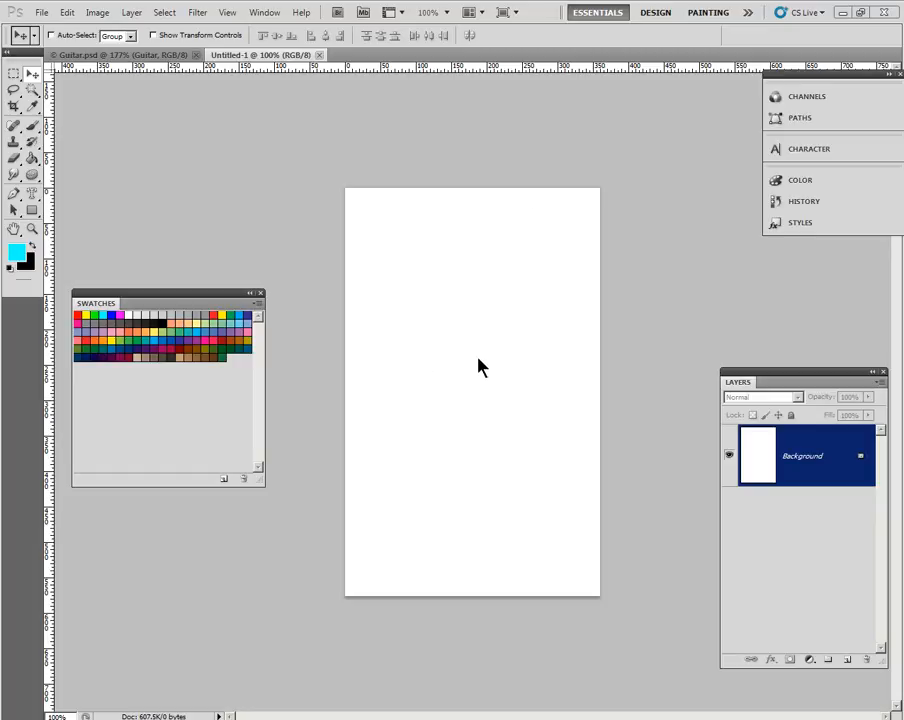
pyautogui.moveTo(476, 318)
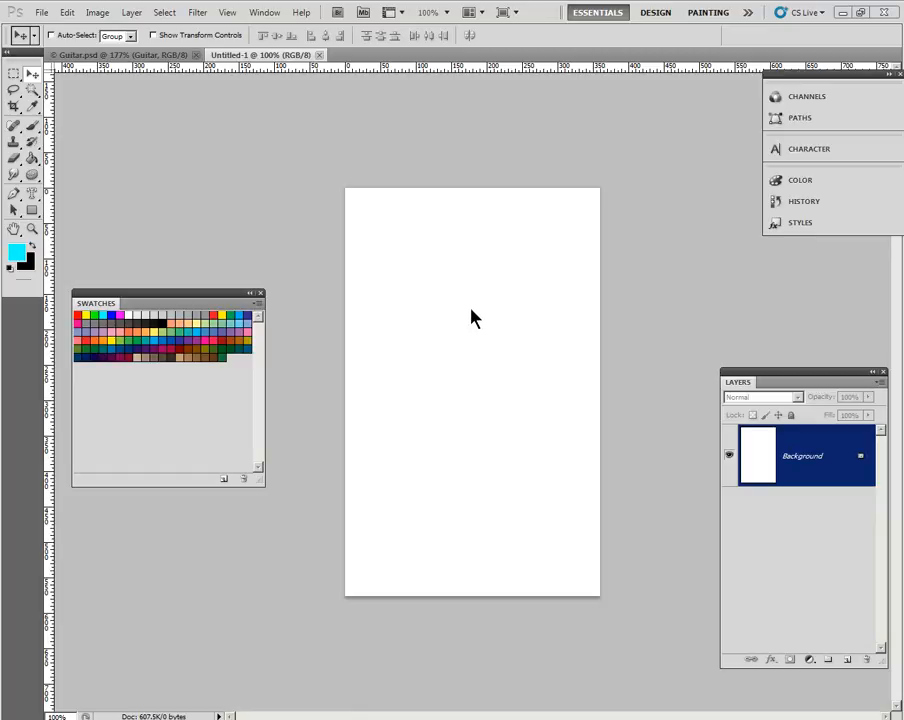
pyautogui.moveTo(390, 318)
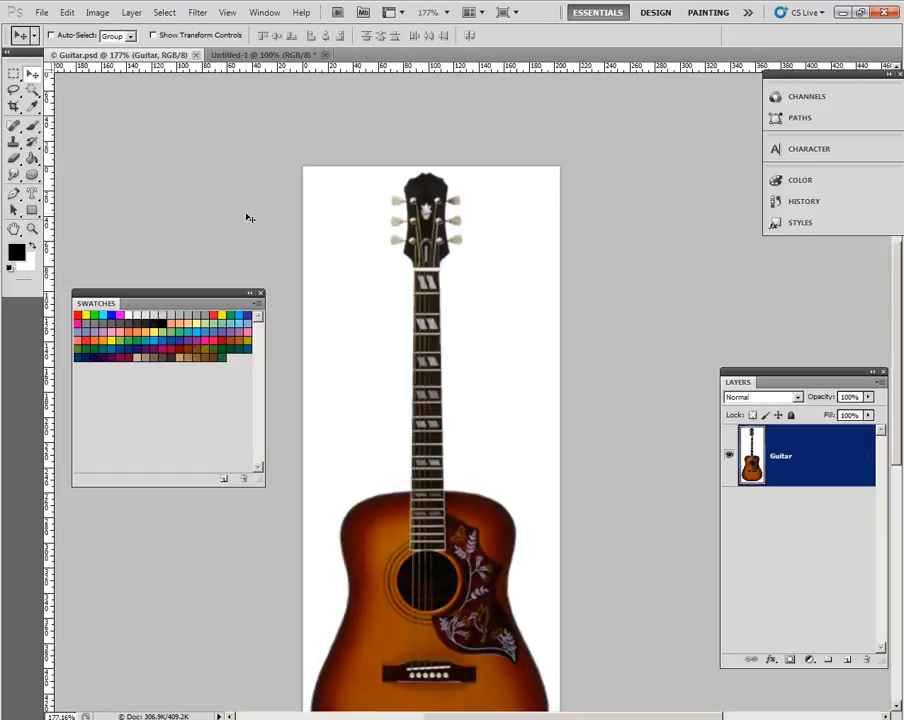
# - Select the white background with the Magic Wand and invert onto the guitar
pyautogui.click(30, 90)
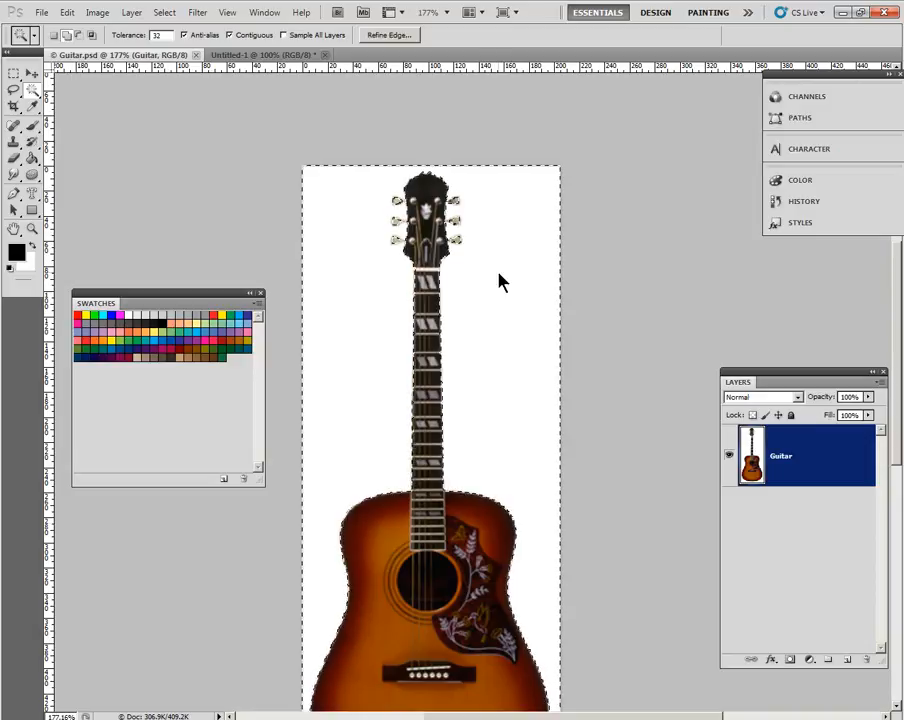
pyautogui.rightClick(500, 282)
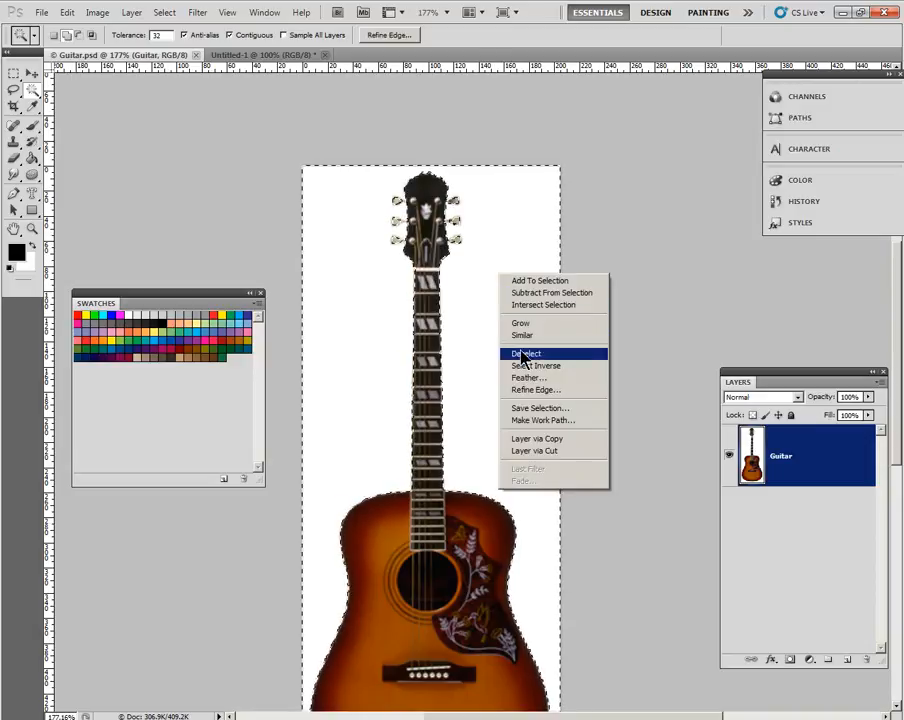
pyautogui.click(526, 352)
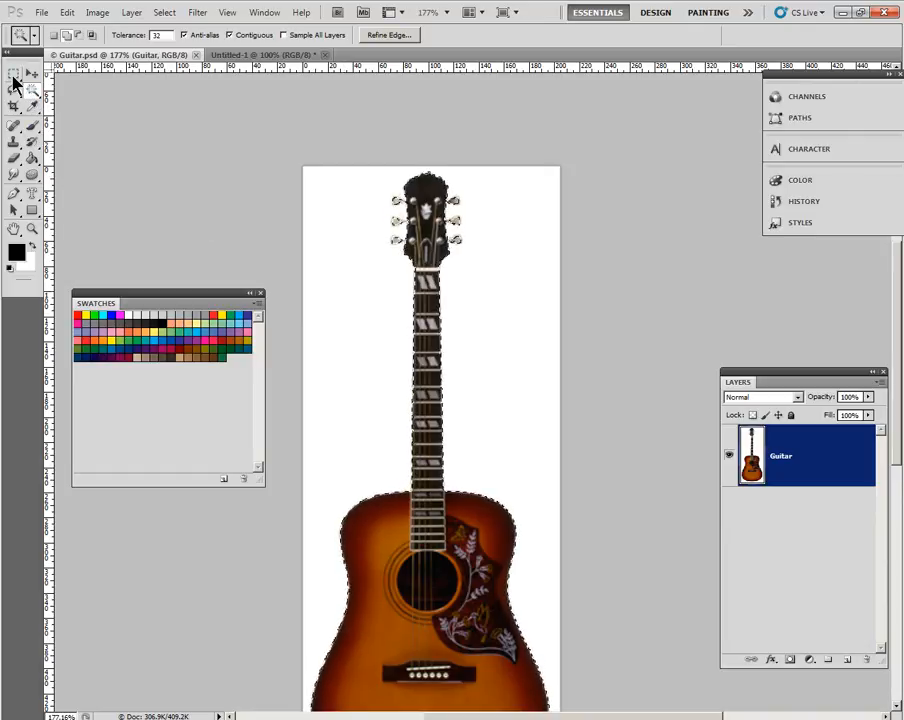
# - Pick the tool for filling the new document black
pyautogui.click(16, 84)
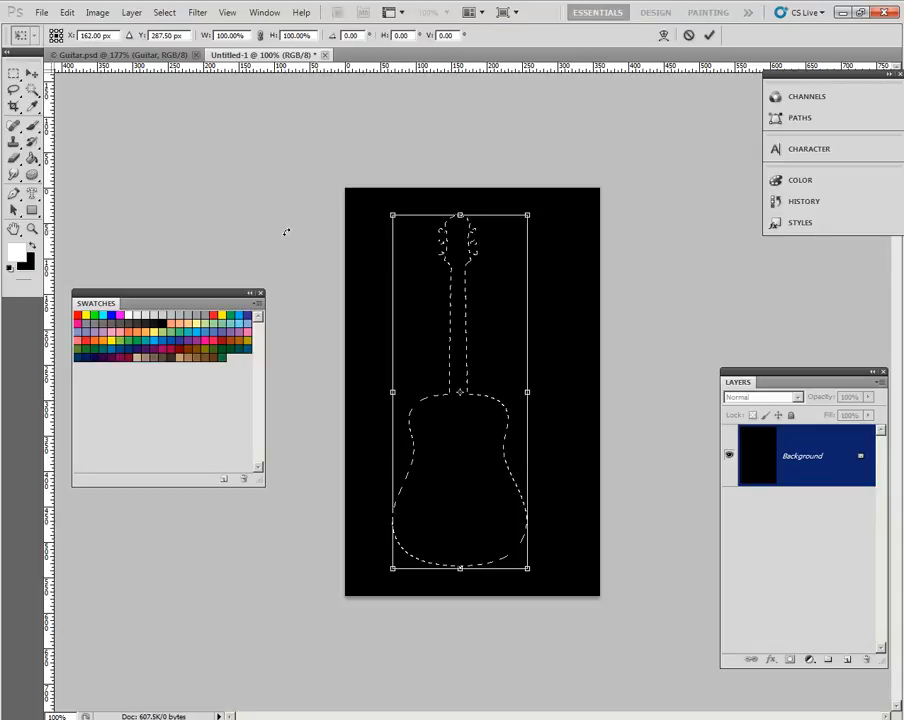
# - Rotate the guitar-shaped selection diagonally and commit the transform
pyautogui.moveTo(528, 216); pyautogui.dragTo(562, 230)
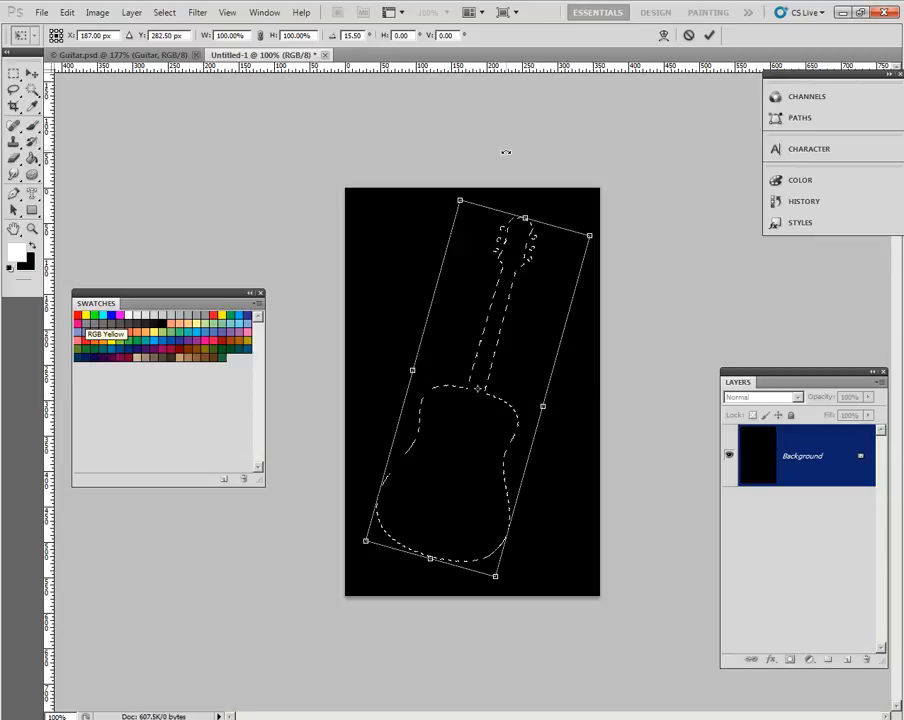
pyautogui.click(710, 36)
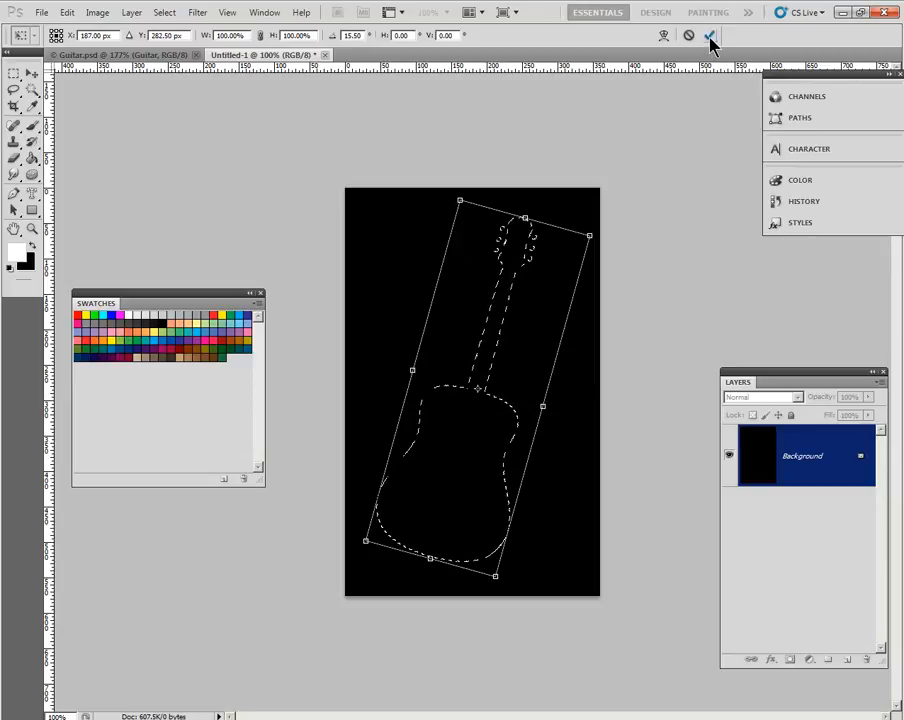
pyautogui.moveTo(710, 44)
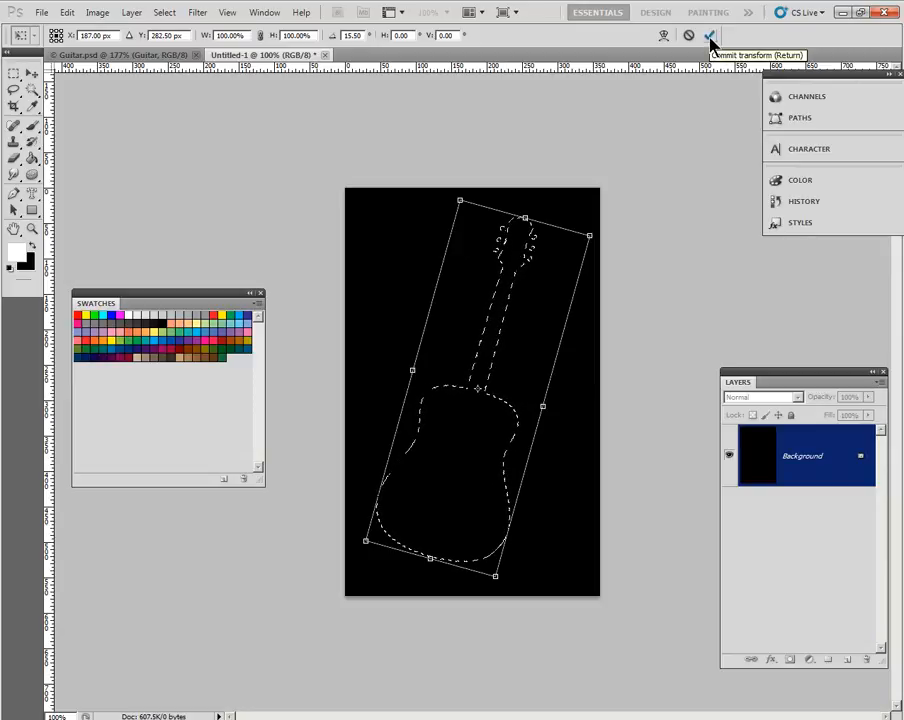
pyautogui.click(708, 36)
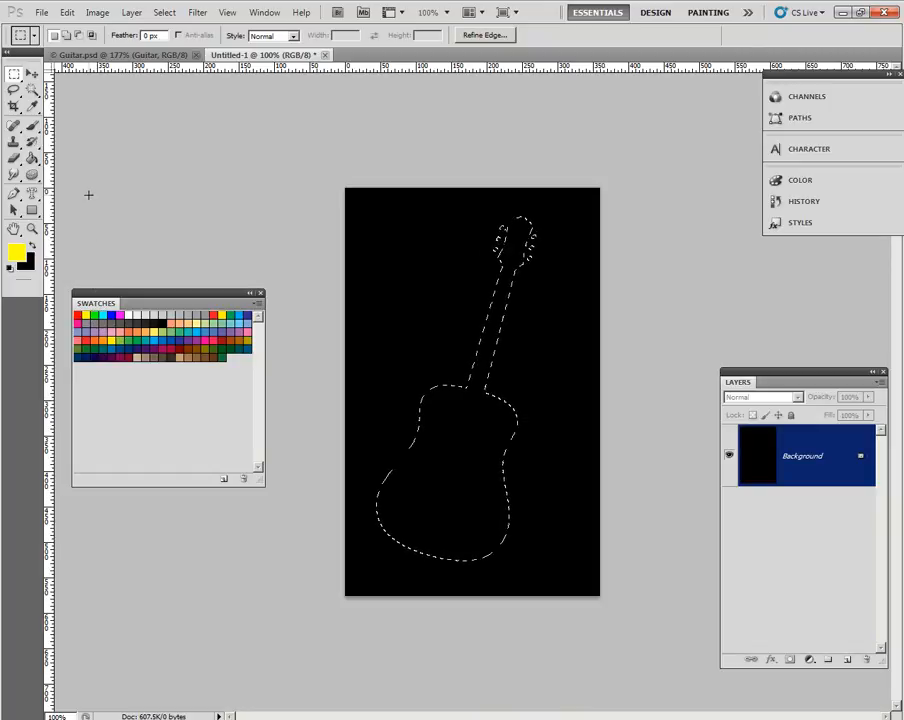
# - Stroke the guitar selection with a 5 px yellow line placed Inside
pyautogui.click(68, 12)
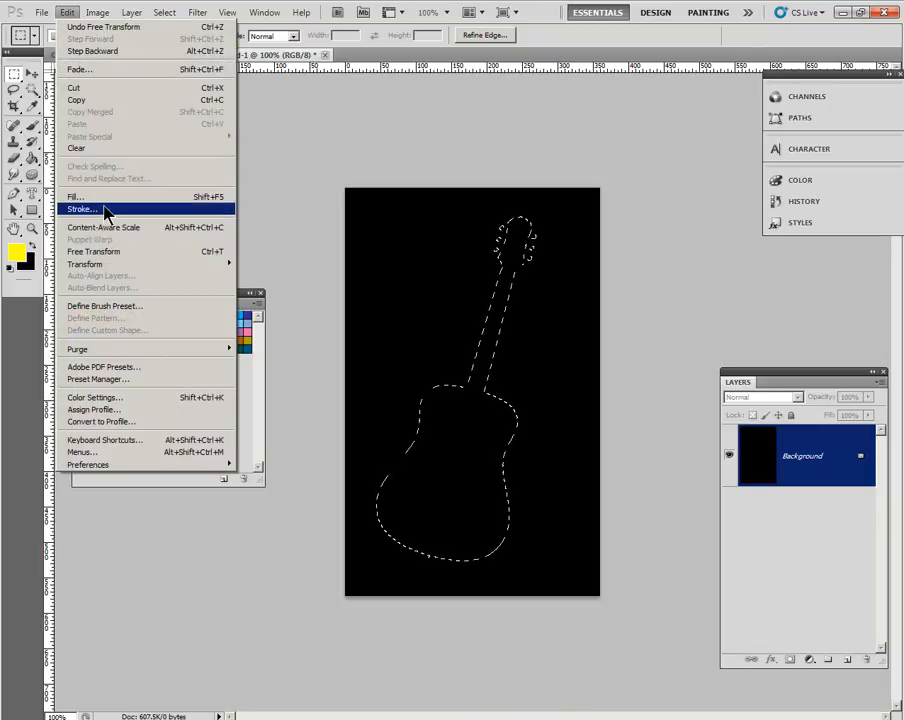
pyautogui.click(80, 210)
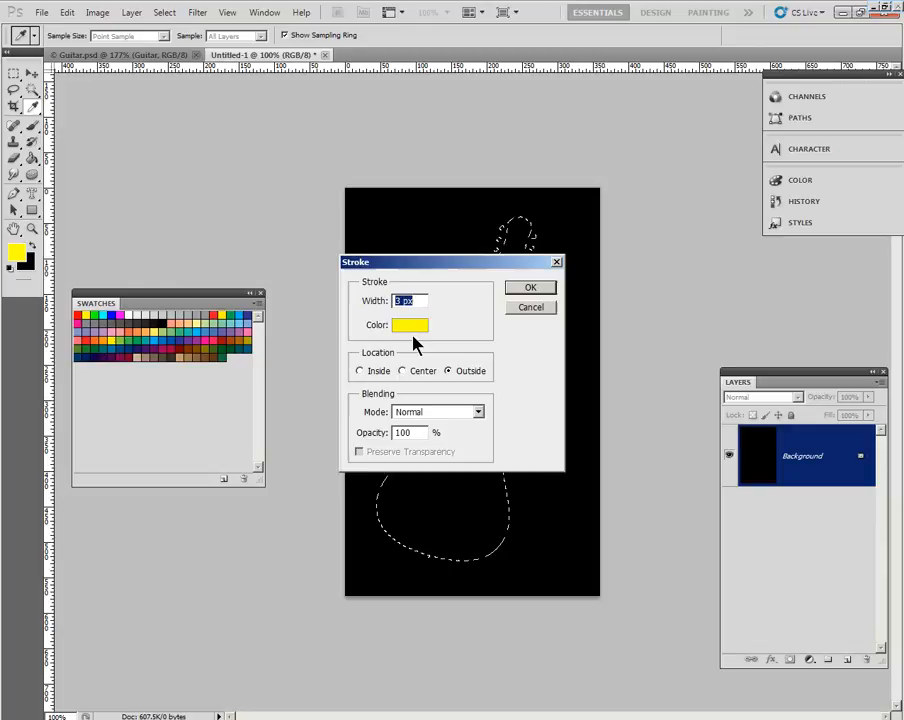
pyautogui.click(408, 300)
pyautogui.write('5')
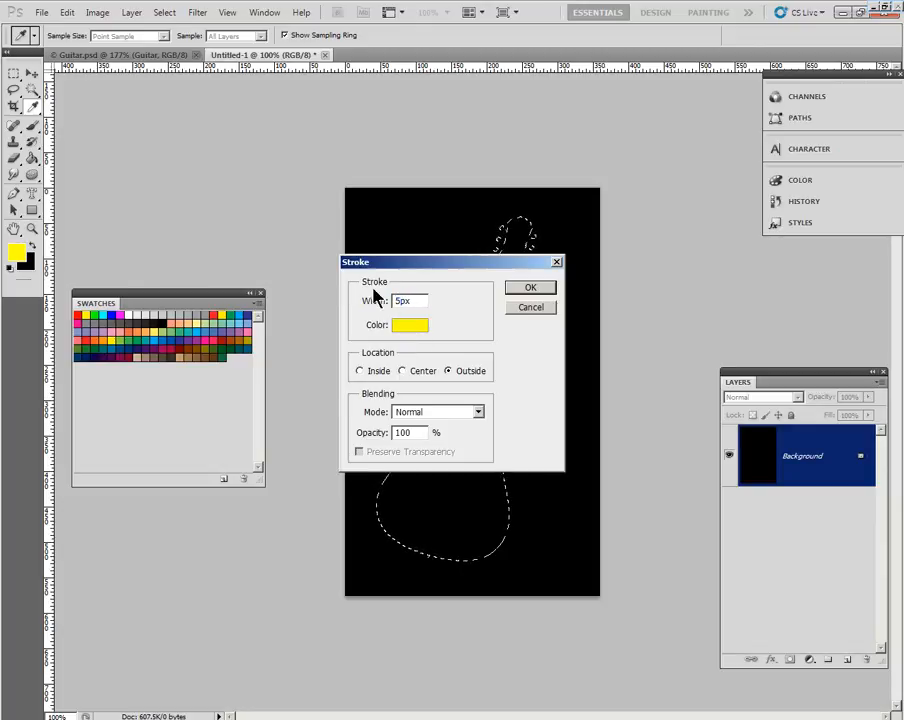
pyautogui.click(360, 370)
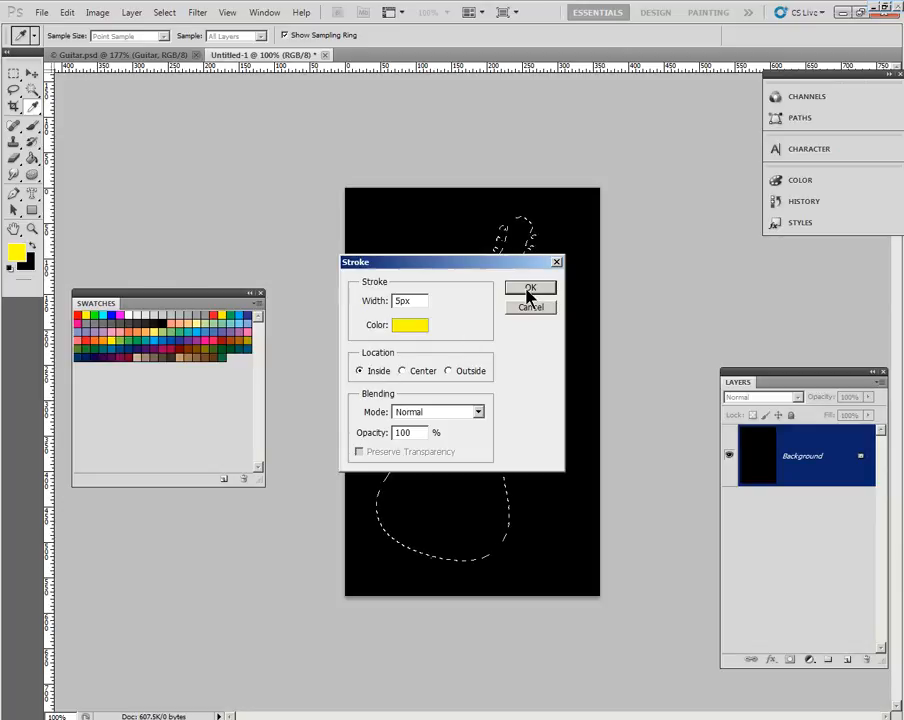
pyautogui.click(532, 288)
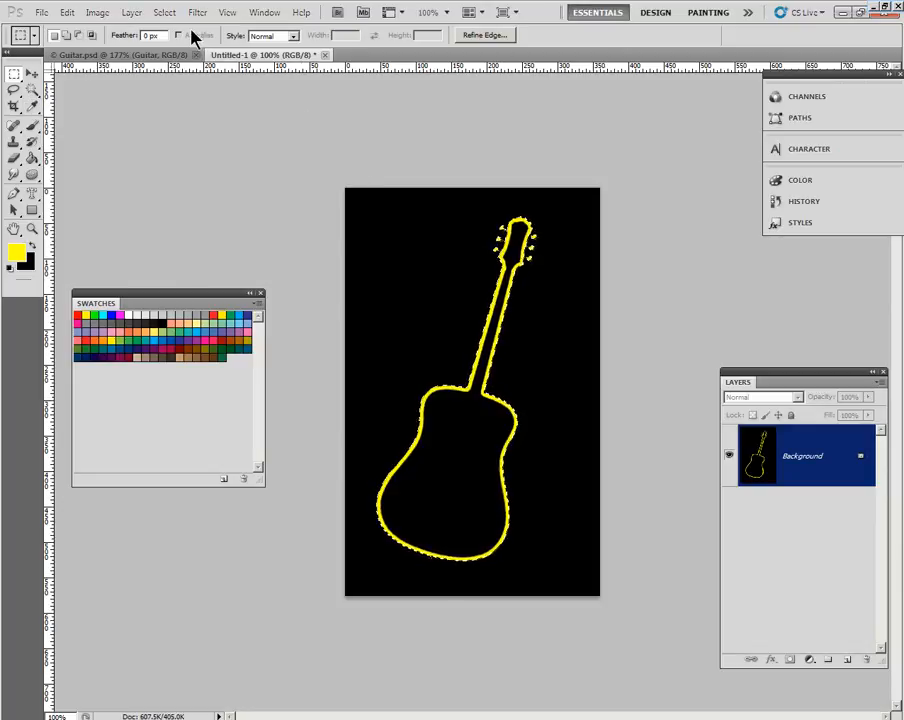
# - Feather the guitar selection edge via Select > Modify > Feather
pyautogui.click(164, 12)
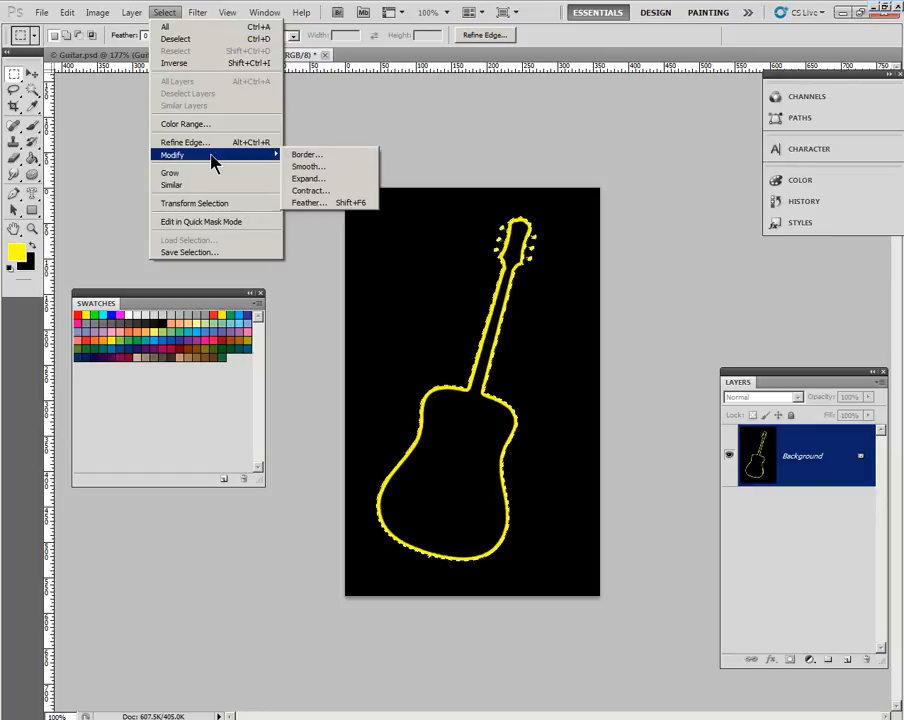
pyautogui.click(308, 202)
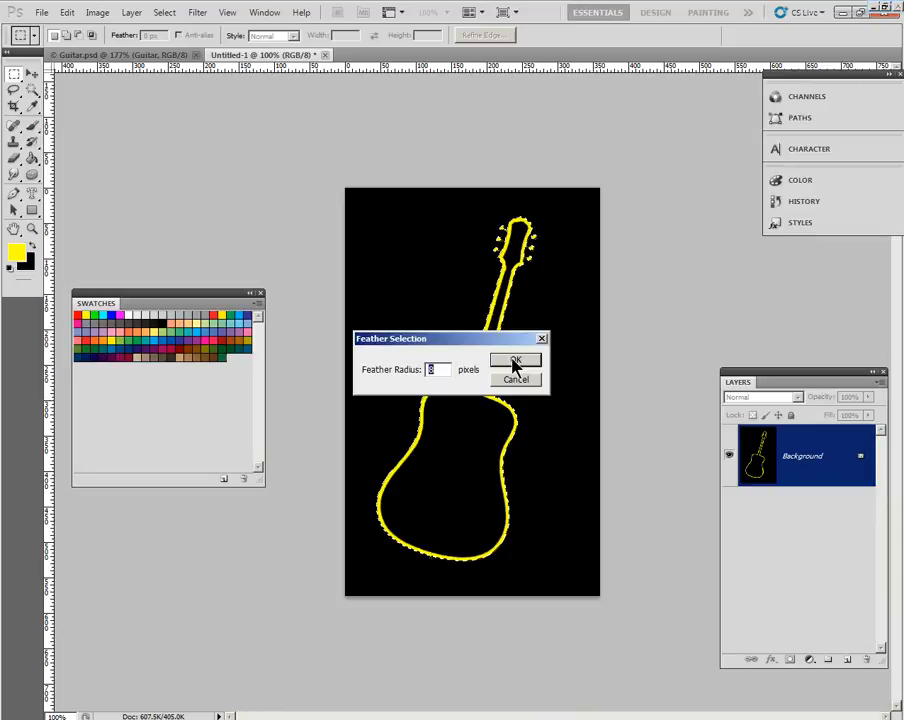
pyautogui.click(516, 360)
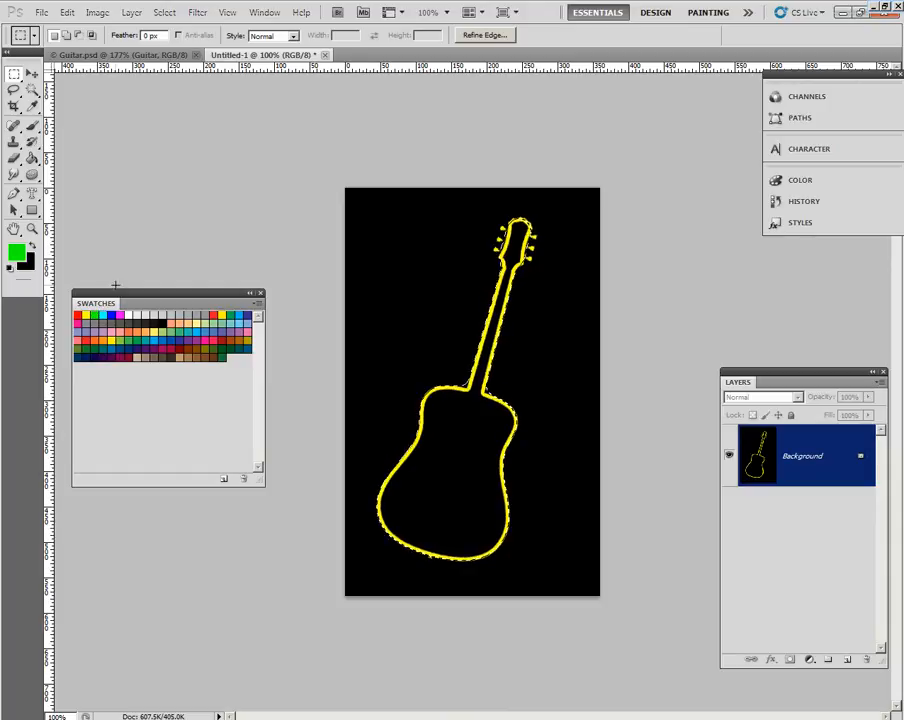
# - Stroke the feathered selection with 8 px green placed Outside for a glow
pyautogui.click(68, 12)
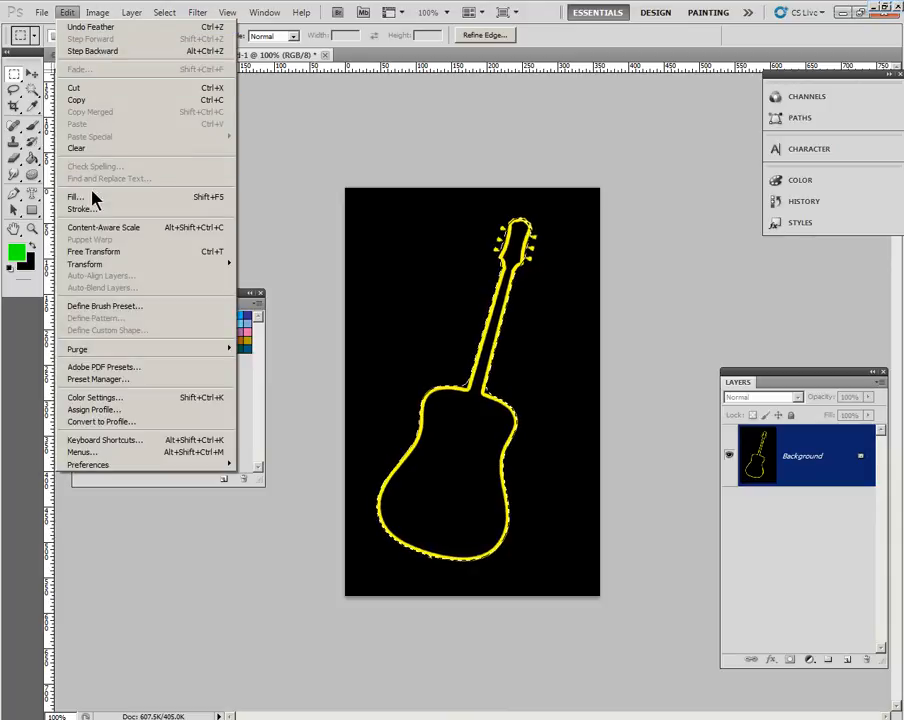
pyautogui.click(80, 210)
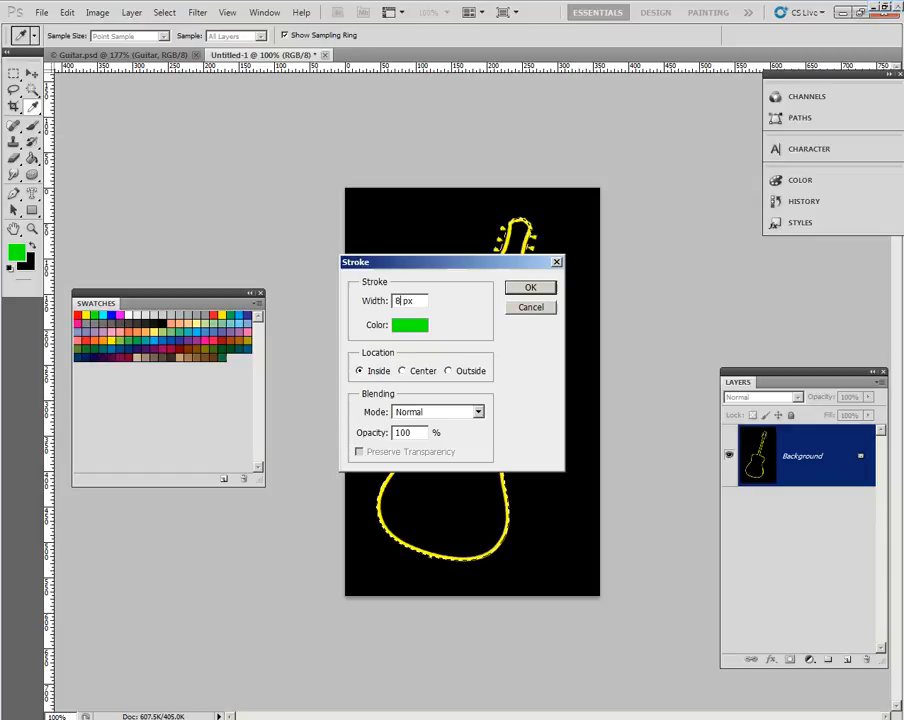
pyautogui.click(448, 370)
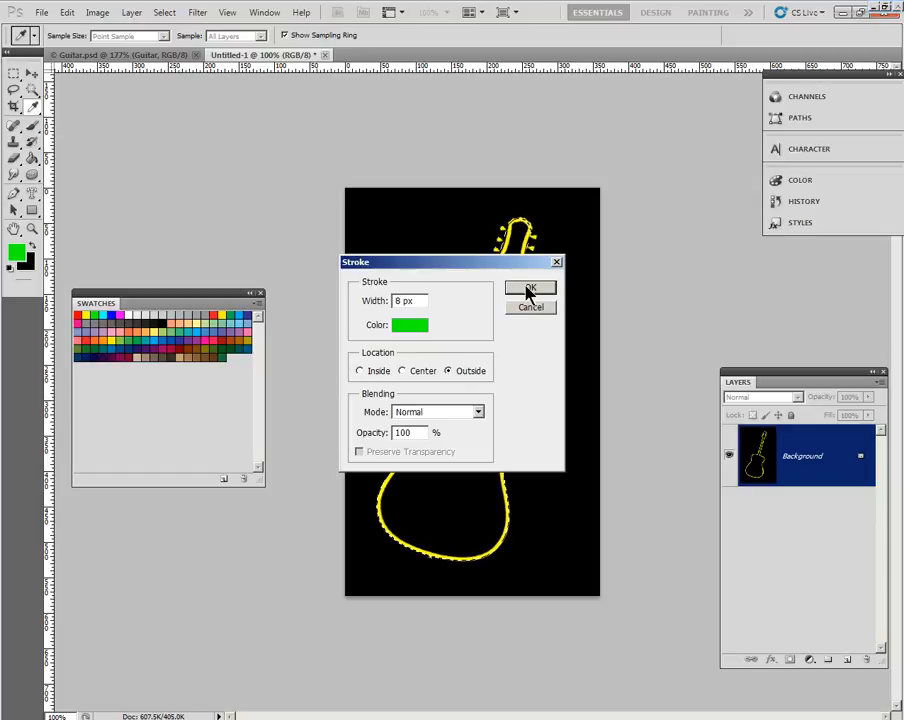
pyautogui.click(532, 288)
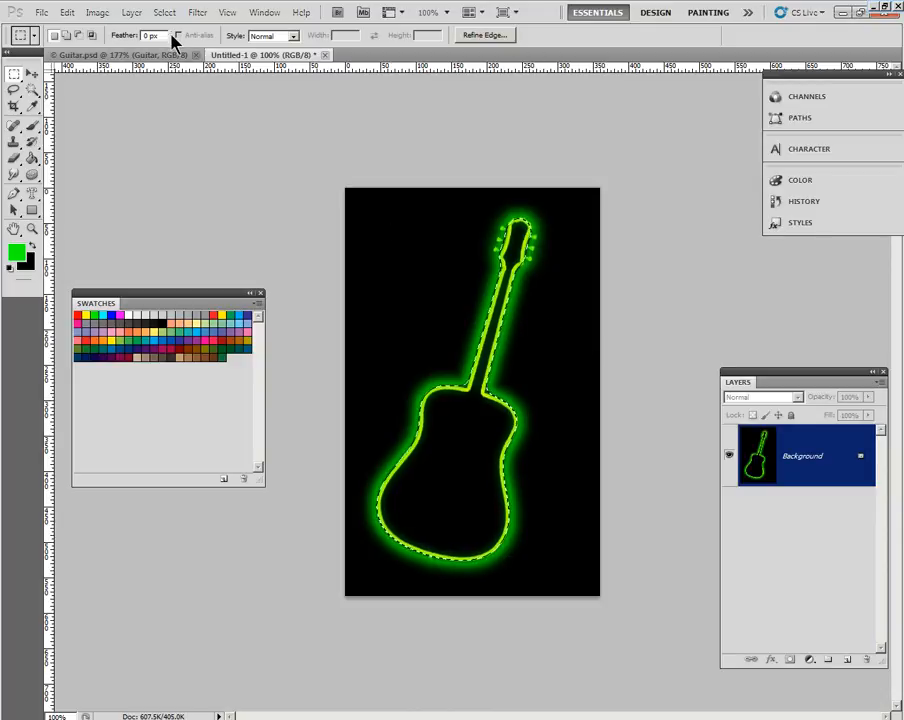
# - Contract the guitar selection inward via Select > Modify > Contract
pyautogui.click(164, 12)
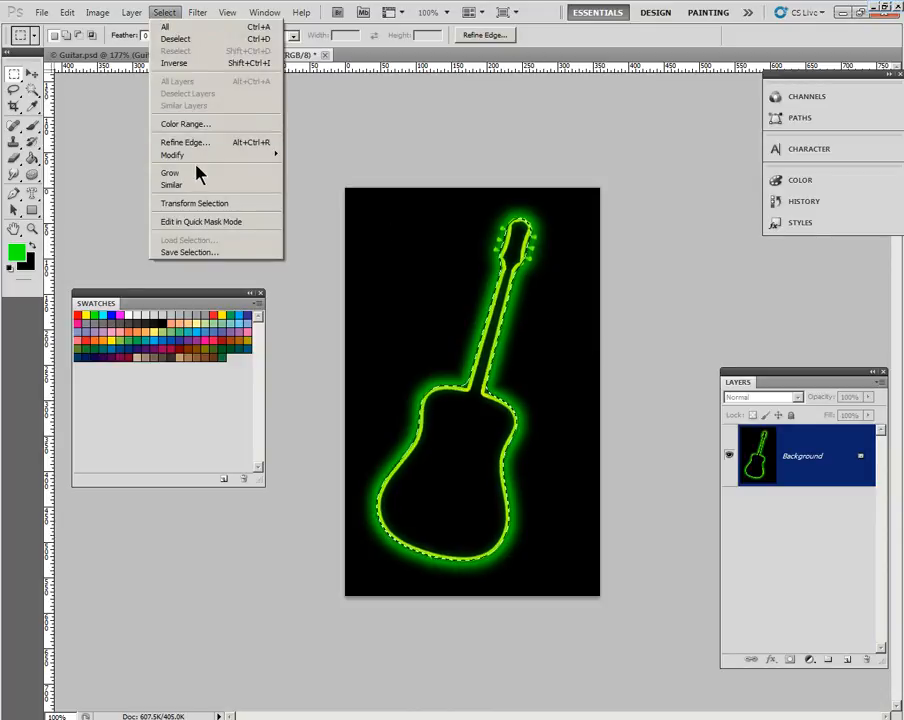
pyautogui.click(172, 156)
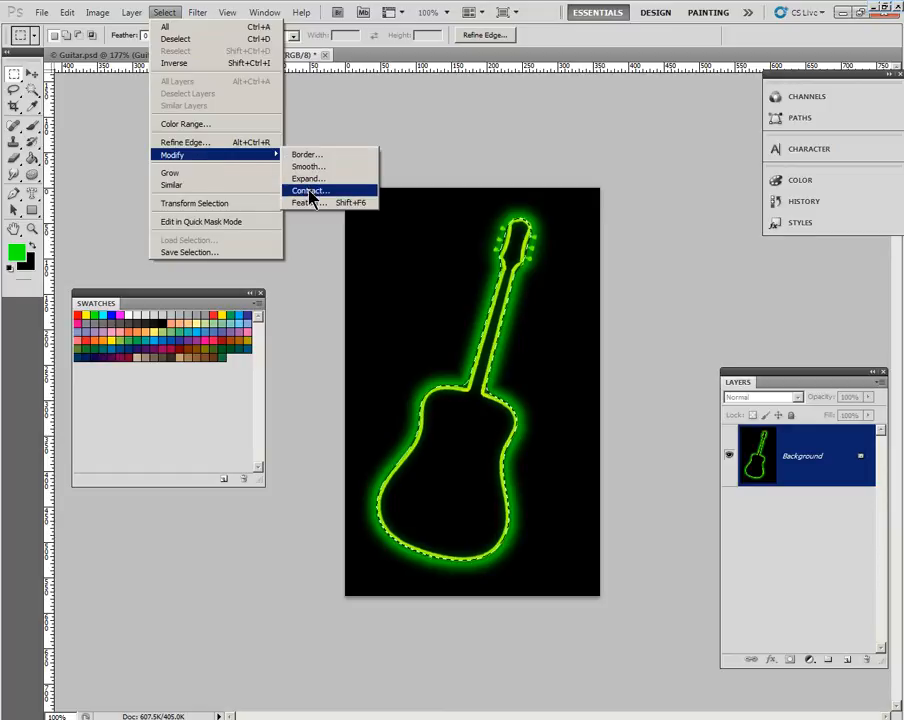
pyautogui.click(308, 190)
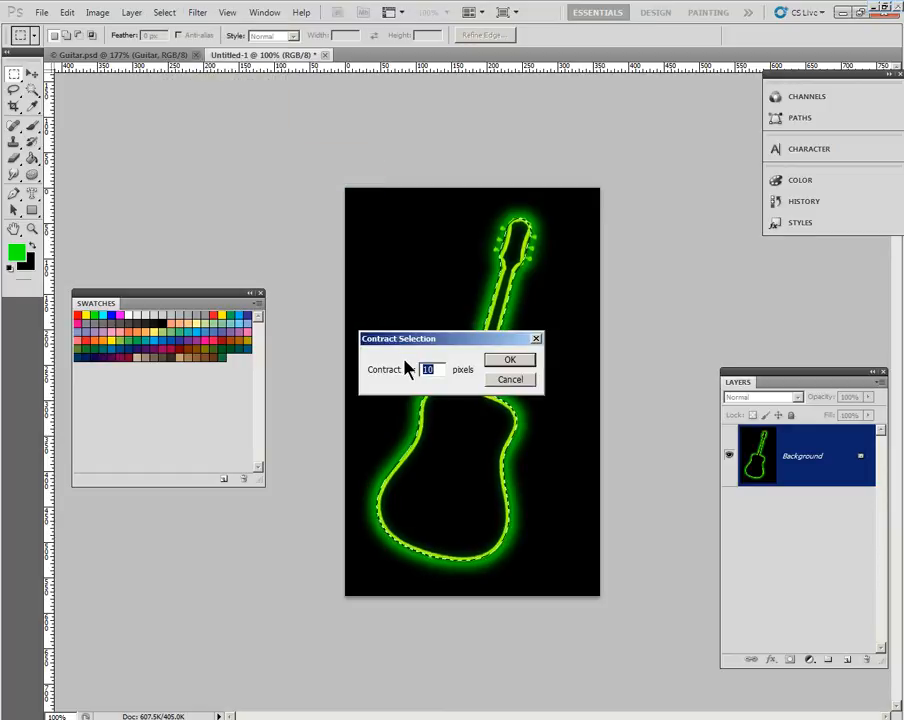
pyautogui.click(508, 360)
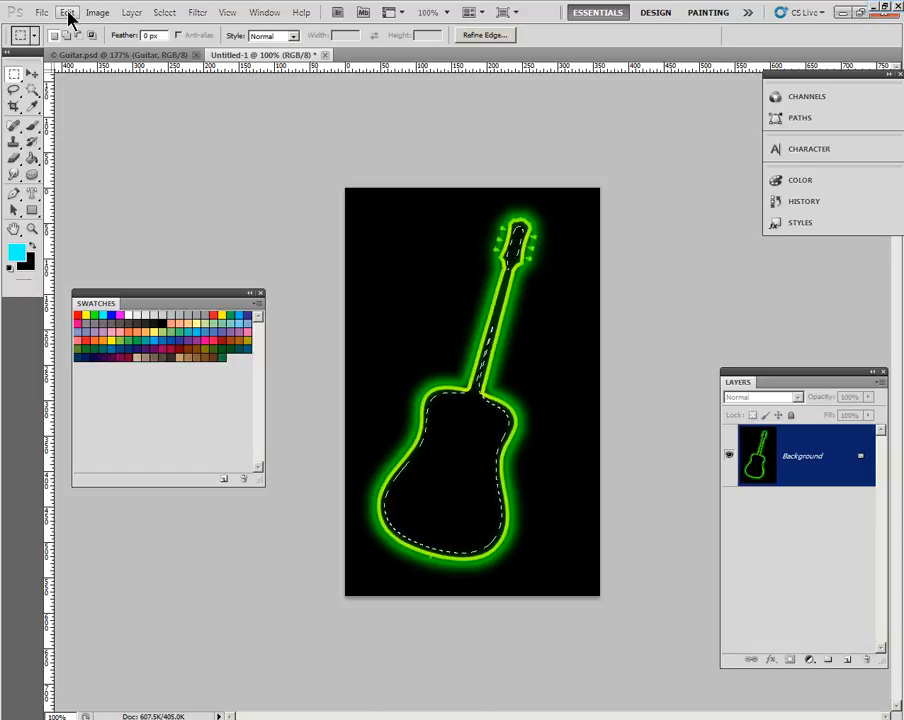
# - Stroke the contracted selection with a 10 px cyan line placed Outside
pyautogui.click(68, 12)
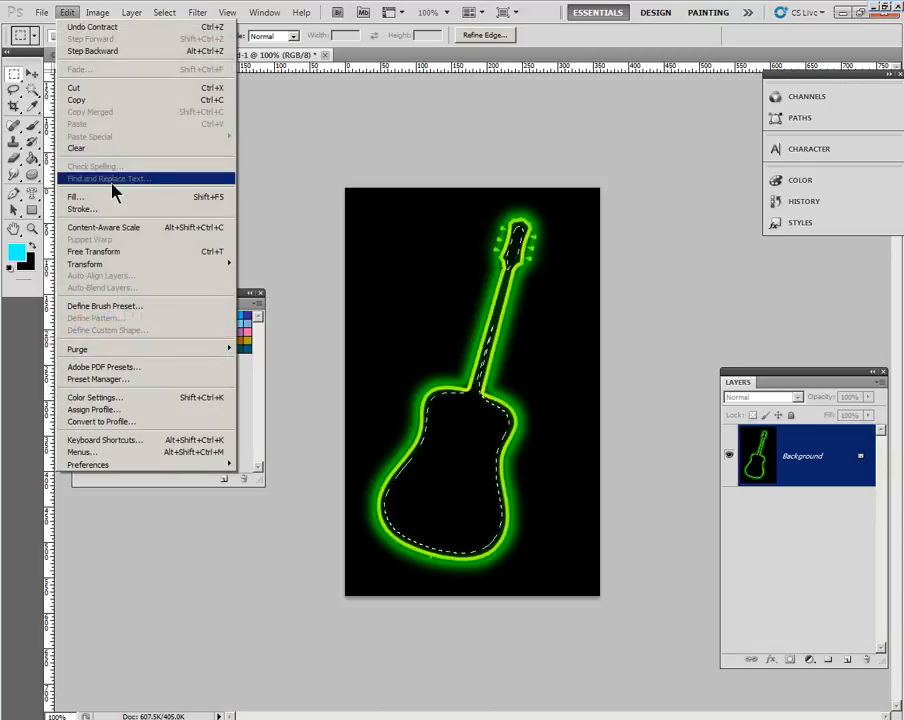
pyautogui.click(80, 210)
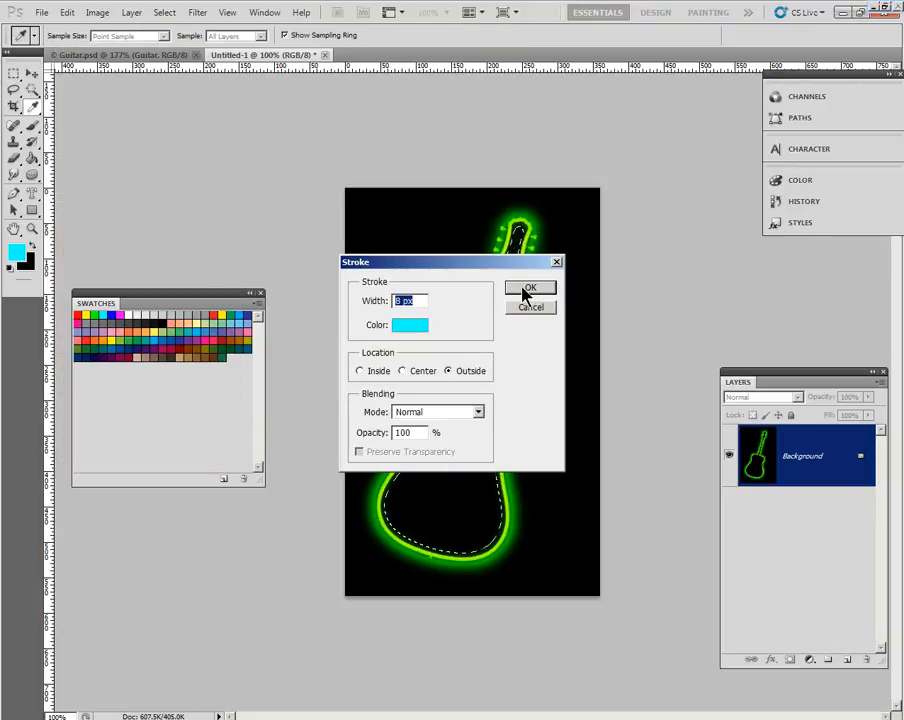
pyautogui.click(530, 288)
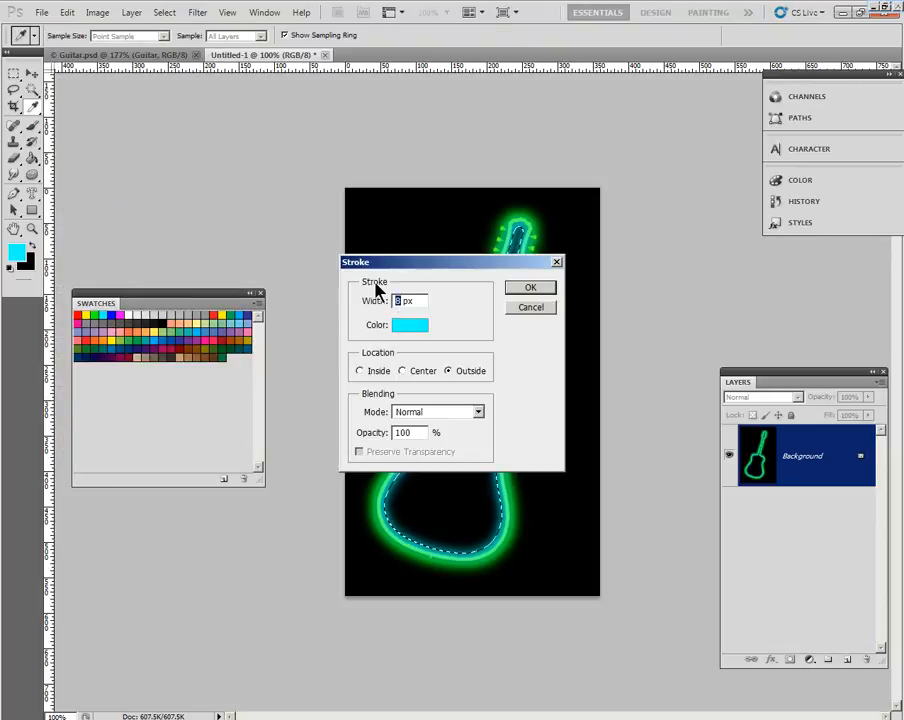
pyautogui.write('10')
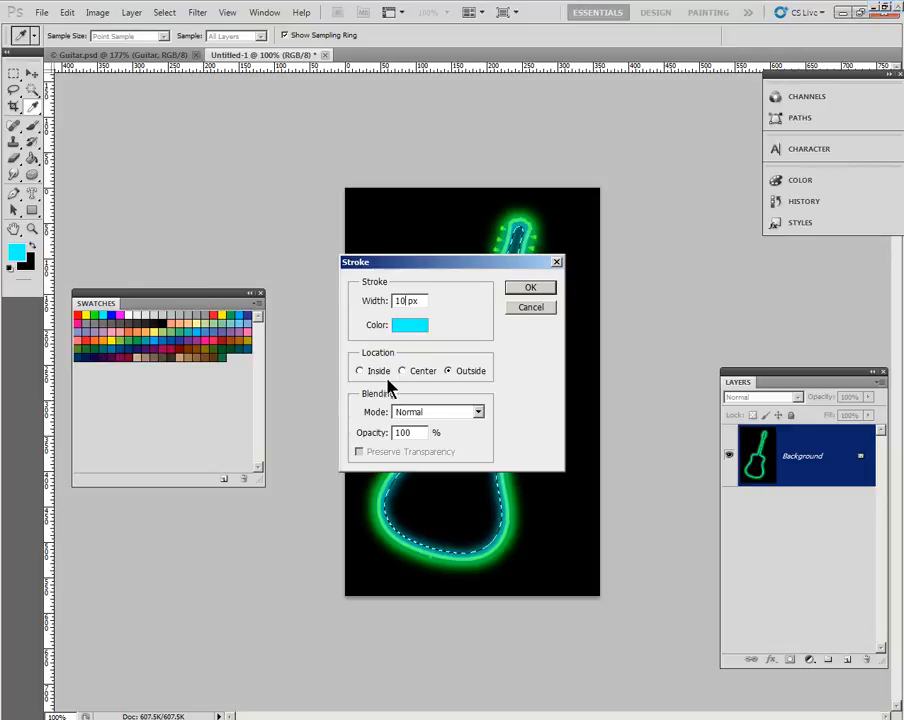
pyautogui.click(532, 288)
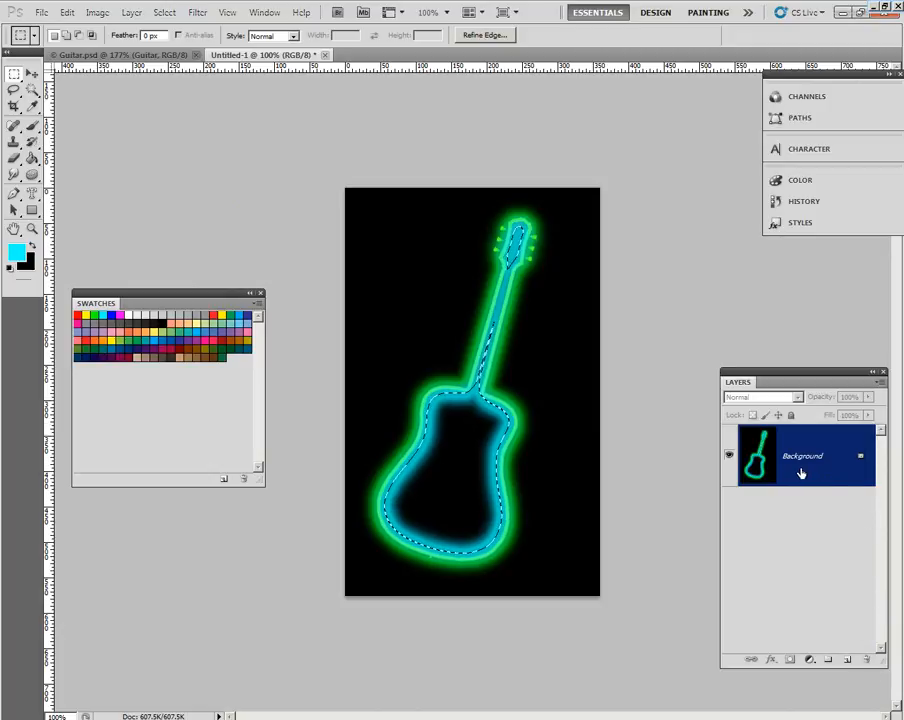
pyautogui.moveTo(648, 428)
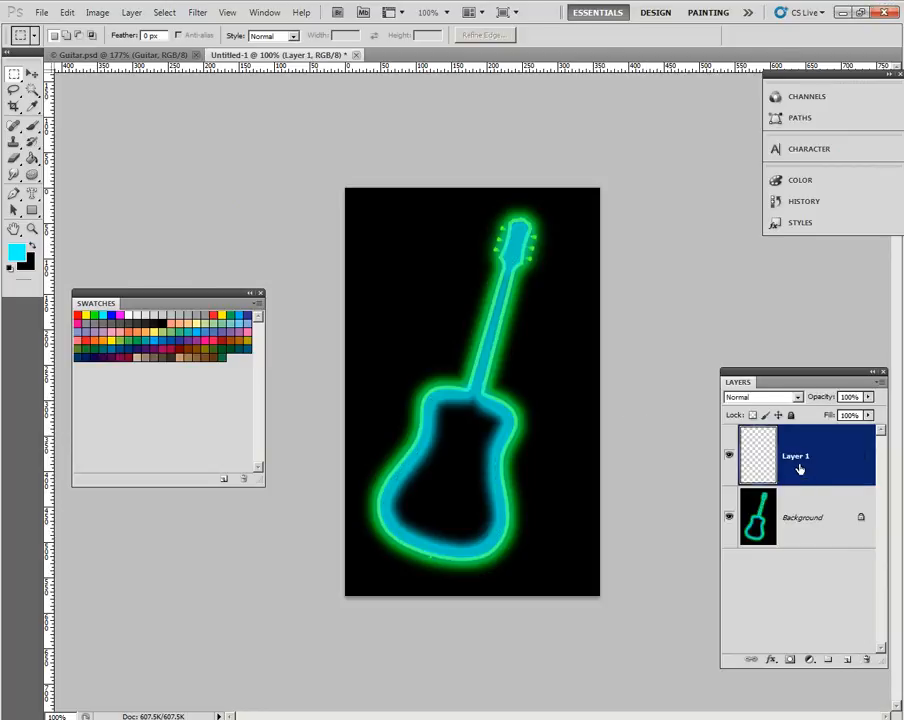
# - Dismiss the new layer's Layer Style dialog before renaming it 'text'
pyautogui.doubleClick(800, 468)
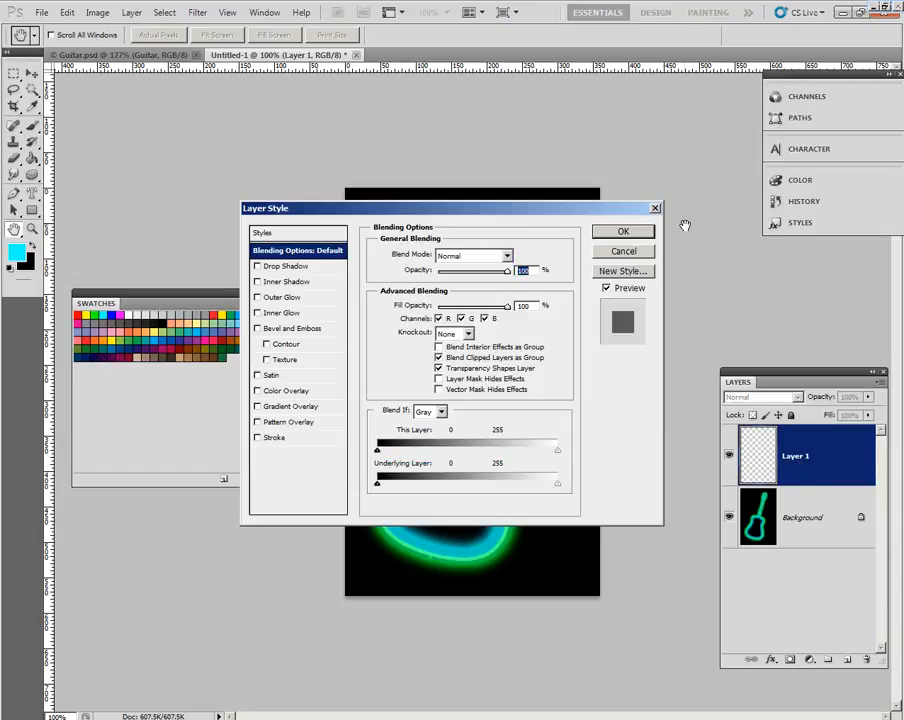
pyautogui.click(624, 232)
pyautogui.write('text')
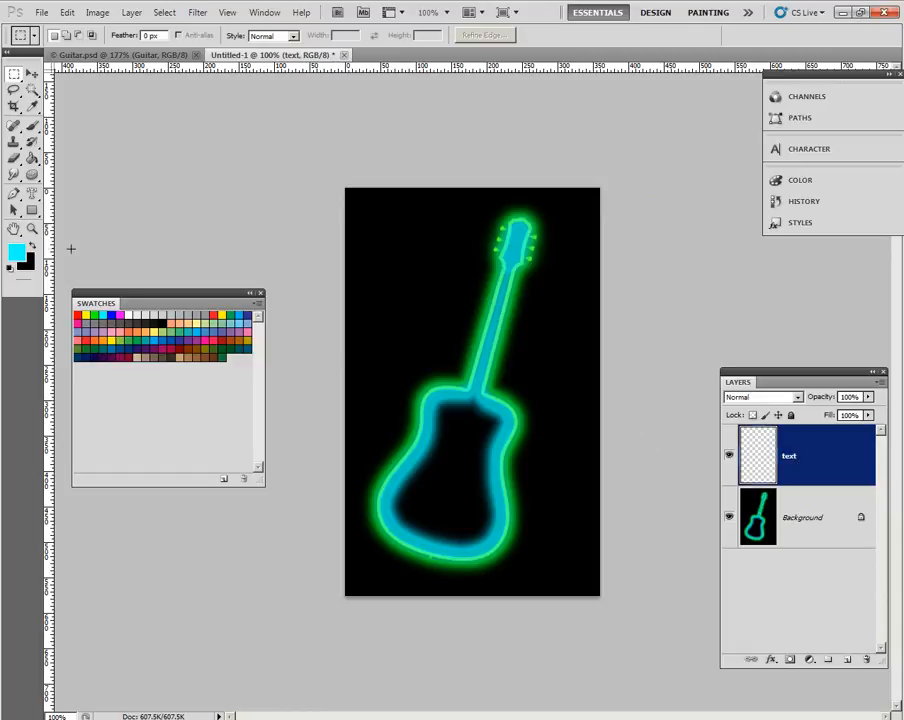
# - Create a GUITARS-shaped selection with the Horizontal Type Mask Tool and commit it
pyautogui.click(16, 192)
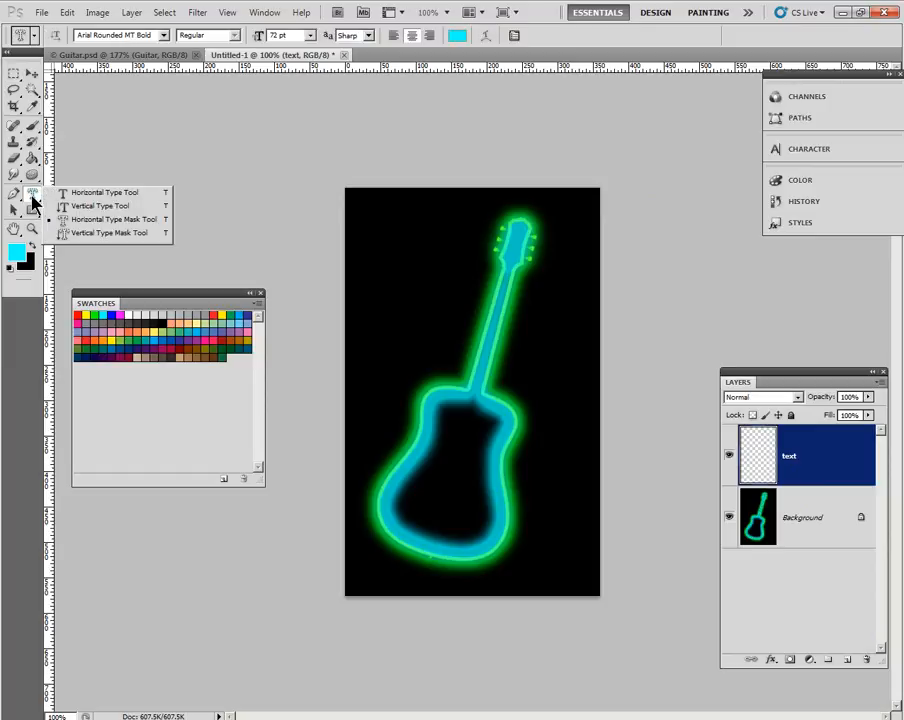
pyautogui.moveTo(90, 224)
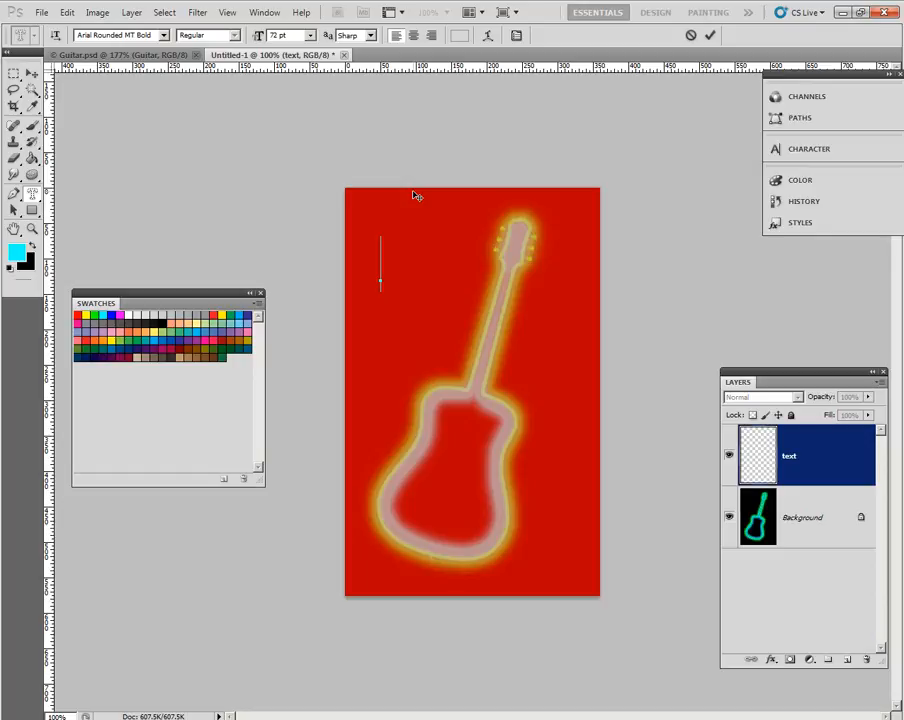
pyautogui.write('G')
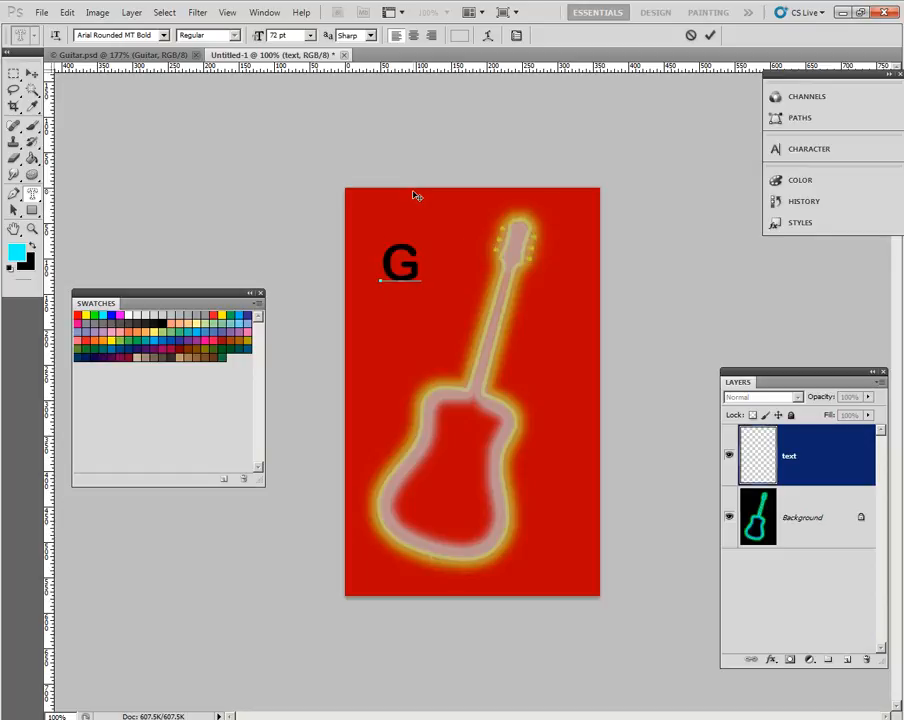
pyautogui.write('UITARS')
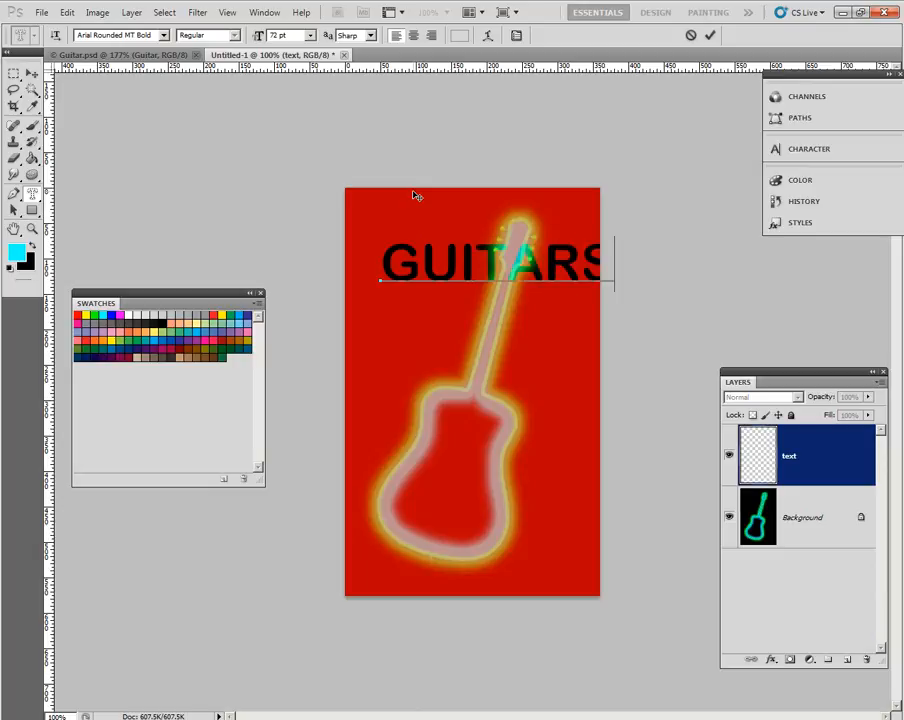
pyautogui.moveTo(376, 356)
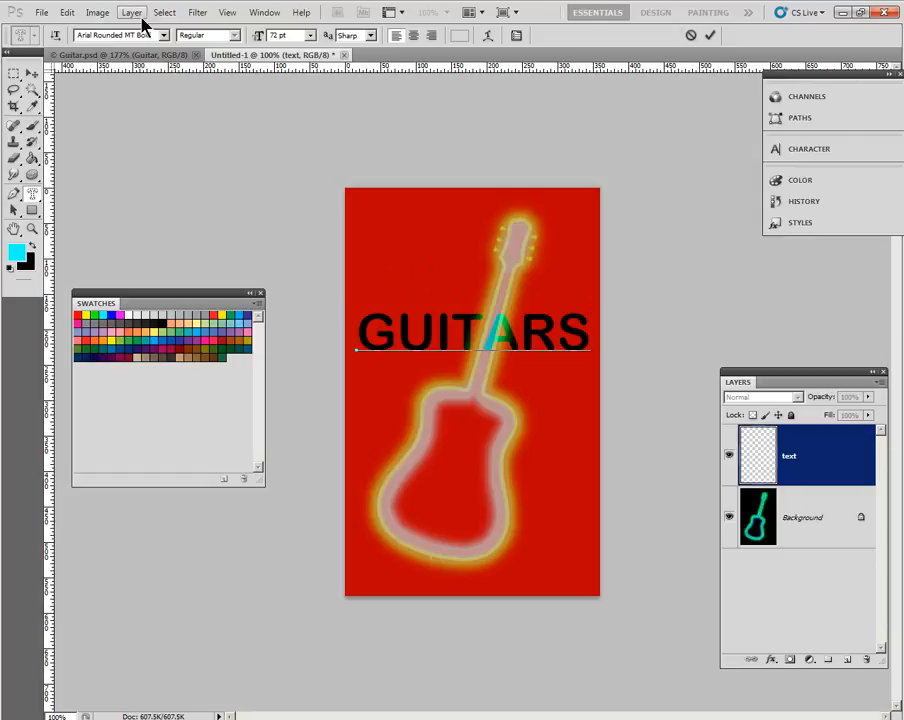
pyautogui.click(68, 12)
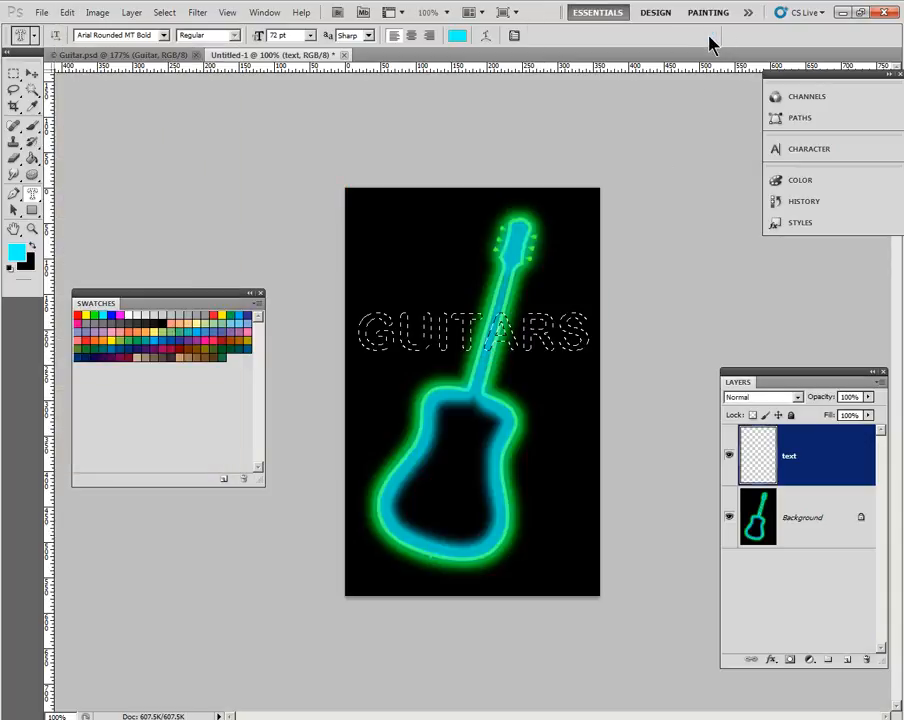
pyautogui.click(68, 12)
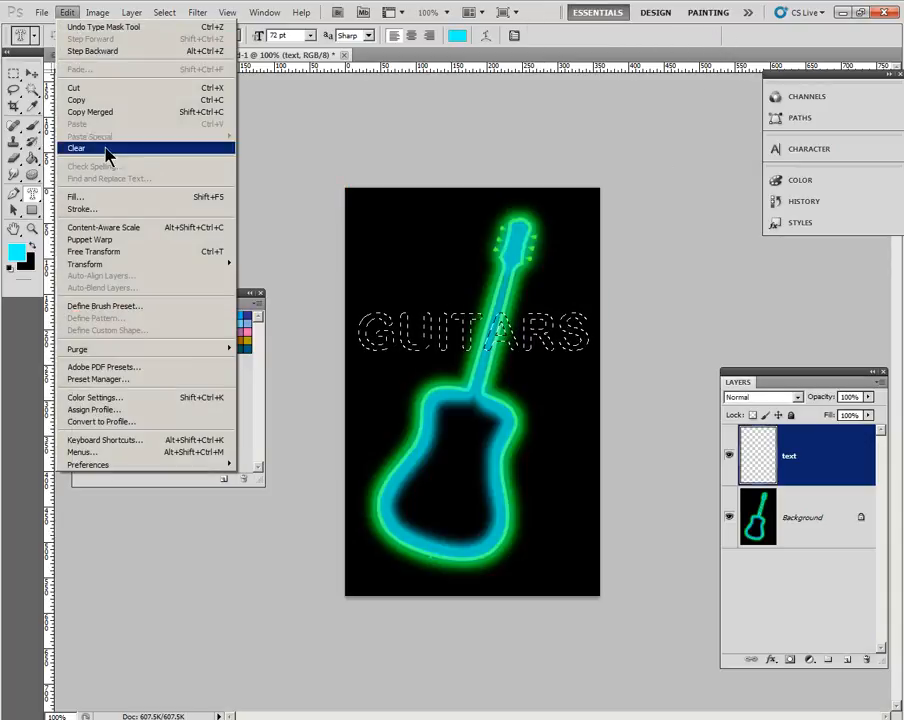
pyautogui.click(80, 208)
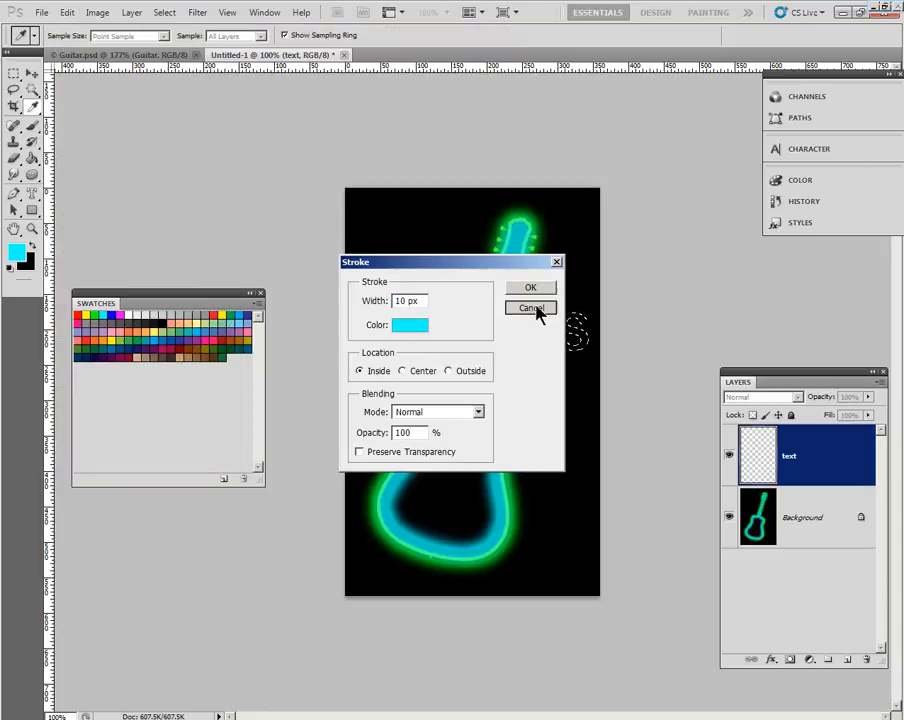
pyautogui.click(532, 308)
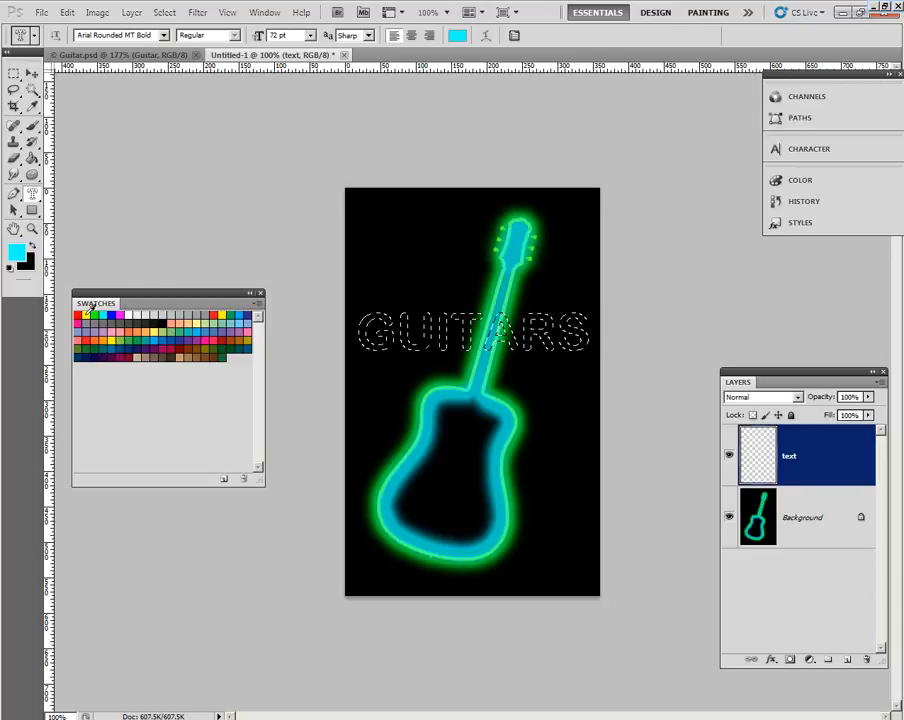
# - Outline the GUITARS letters with a 3 px yellow outside stroke via Edit > Stroke
pyautogui.click(88, 312)
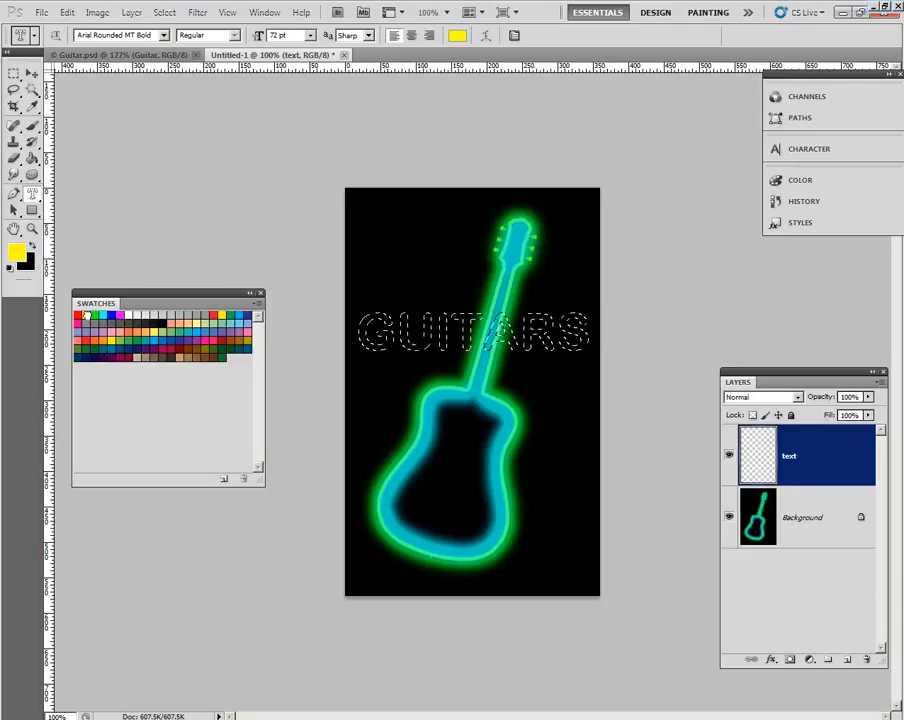
pyautogui.click(68, 12)
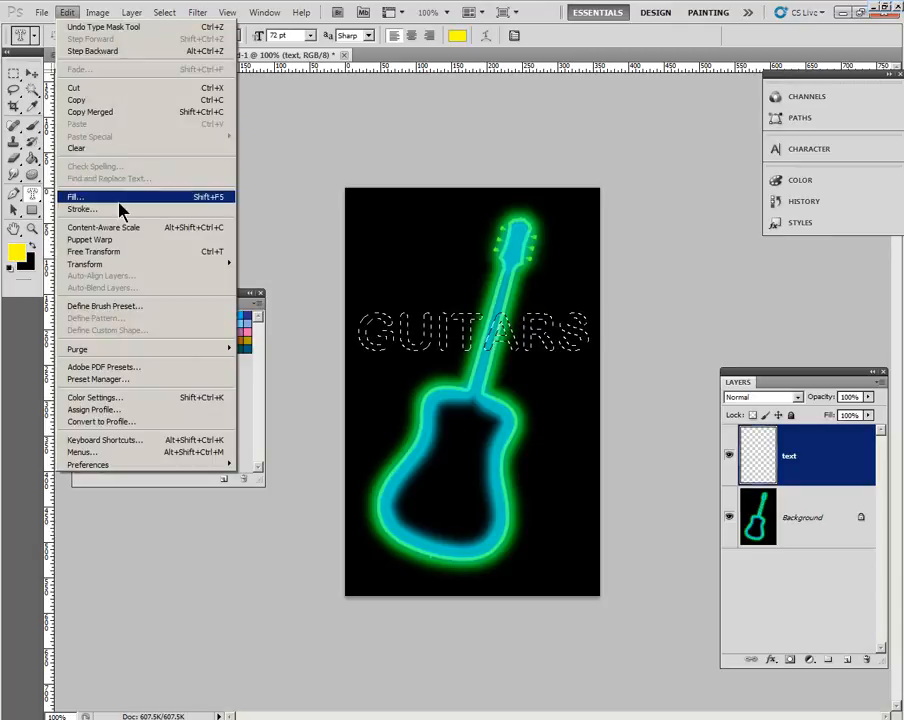
pyautogui.click(80, 208)
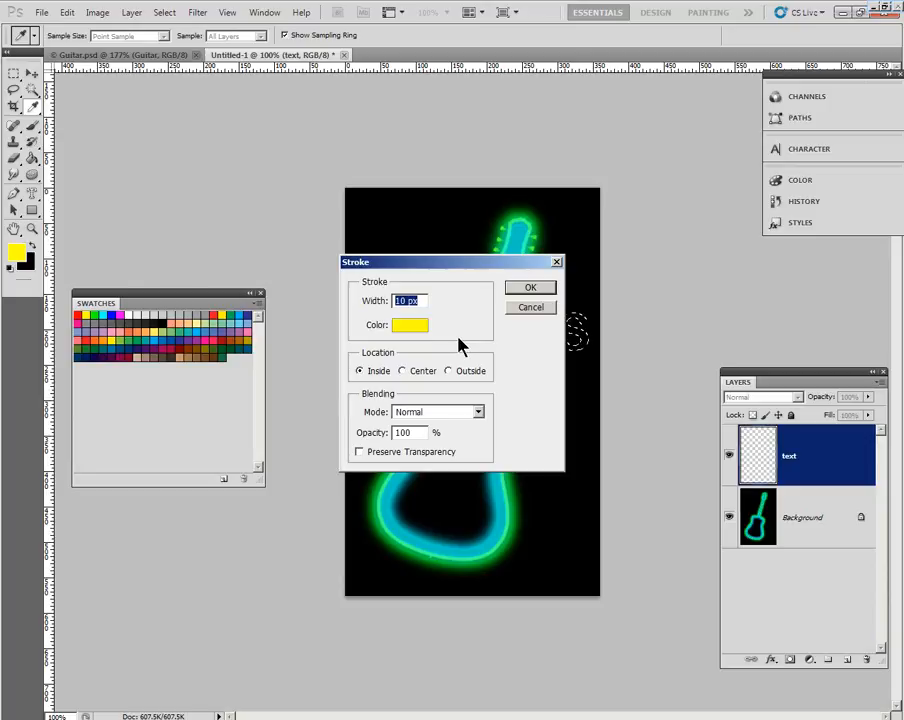
pyautogui.click(404, 300)
pyautogui.write('3')
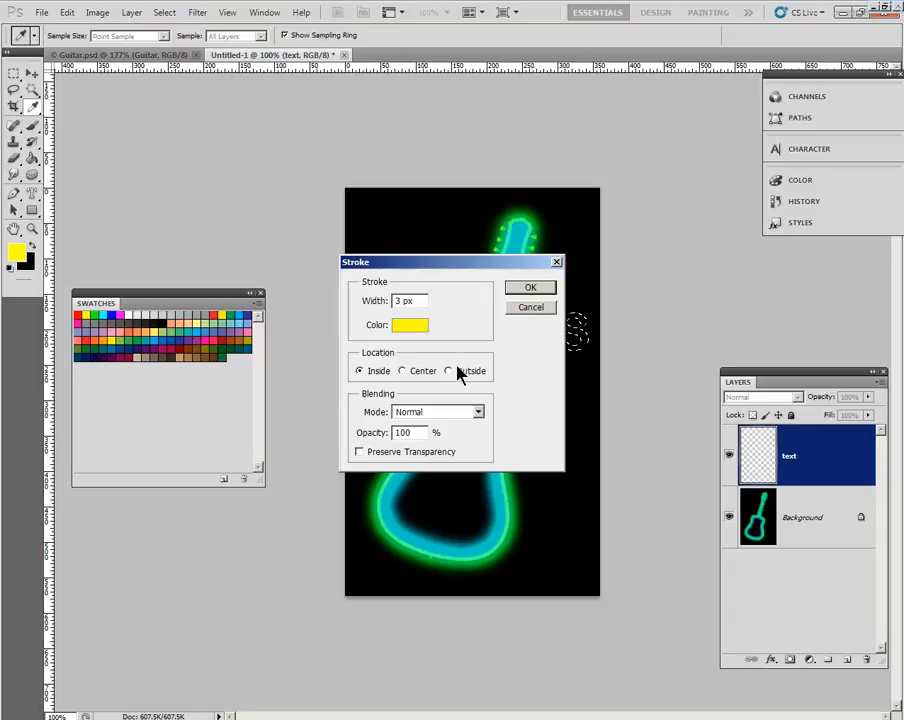
pyautogui.click(532, 288)
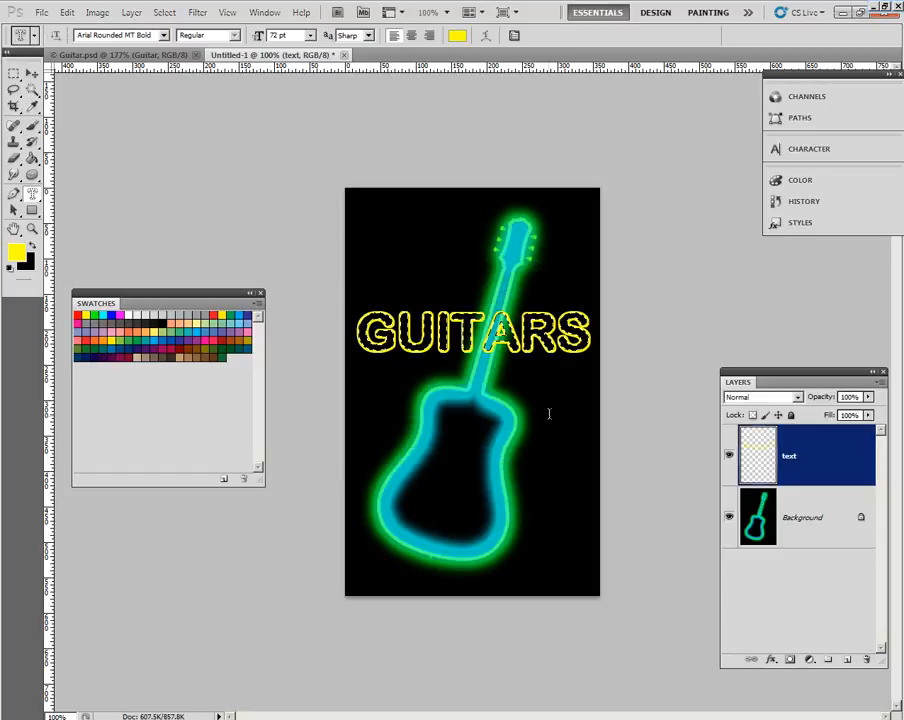
pyautogui.moveTo(680, 296)
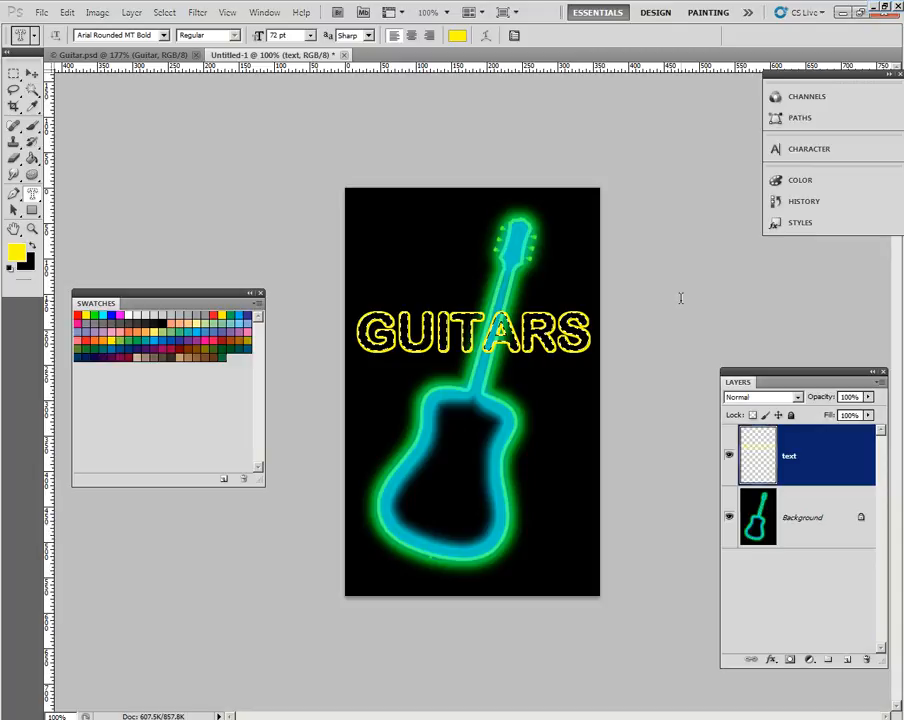